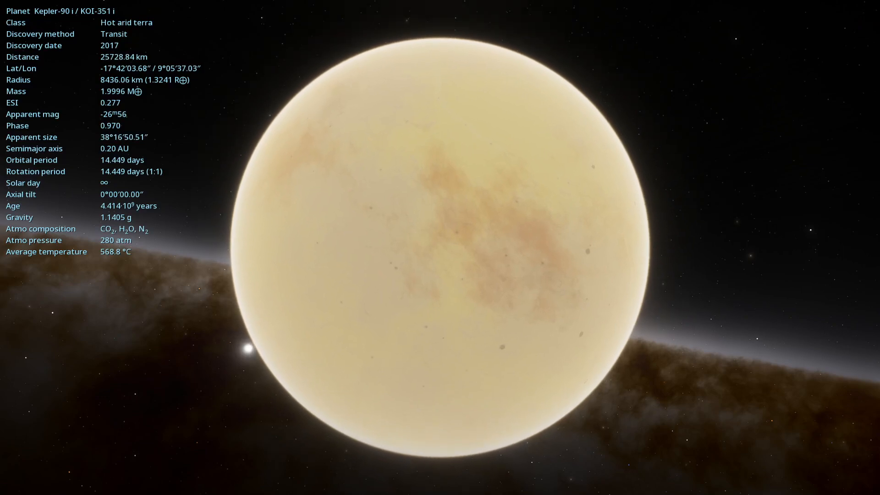
Zoom the camera in close to Kepler-90 i with its info HUD kept on screen
scroll(up, 3)
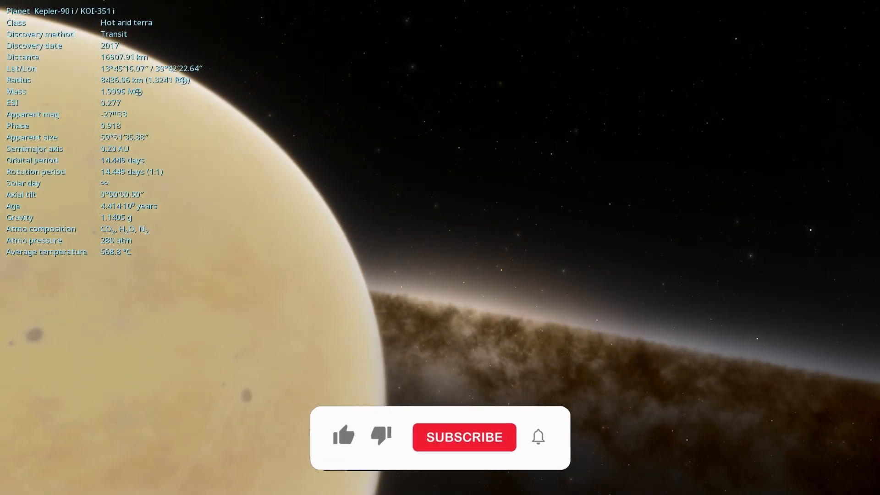
Fly past Kepler-90 i and pull back to about 35,000 km above the galactic band
click(344, 436)
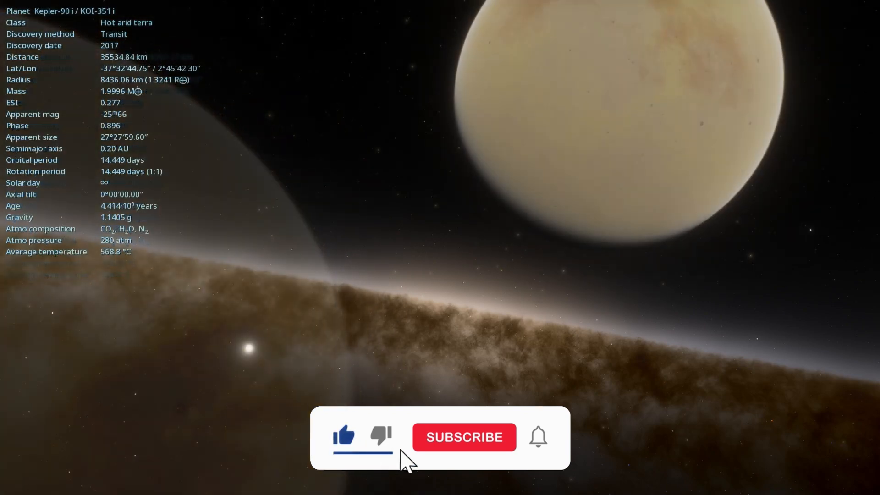
click(463, 437)
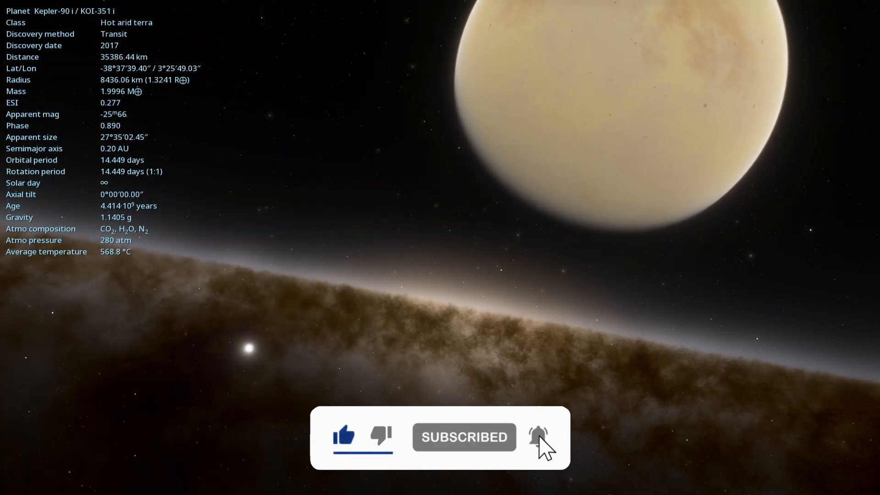